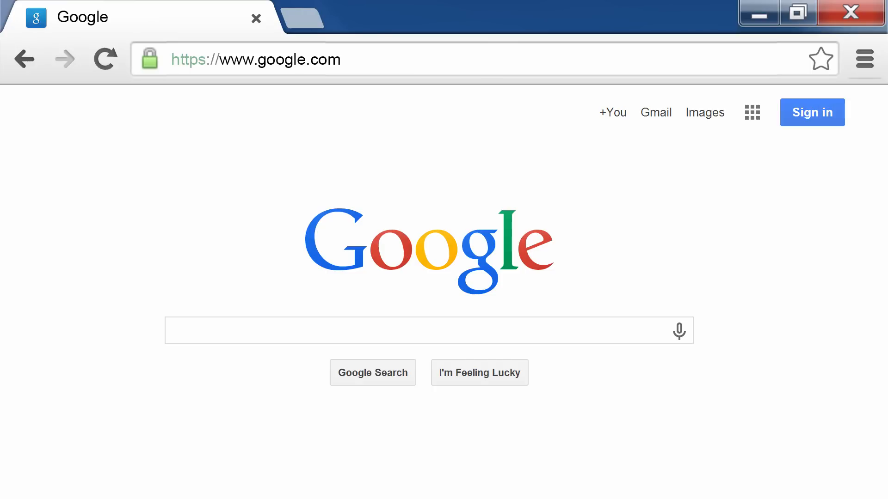
- Search Google for 'gmail smtp server name'
click(170, 330)
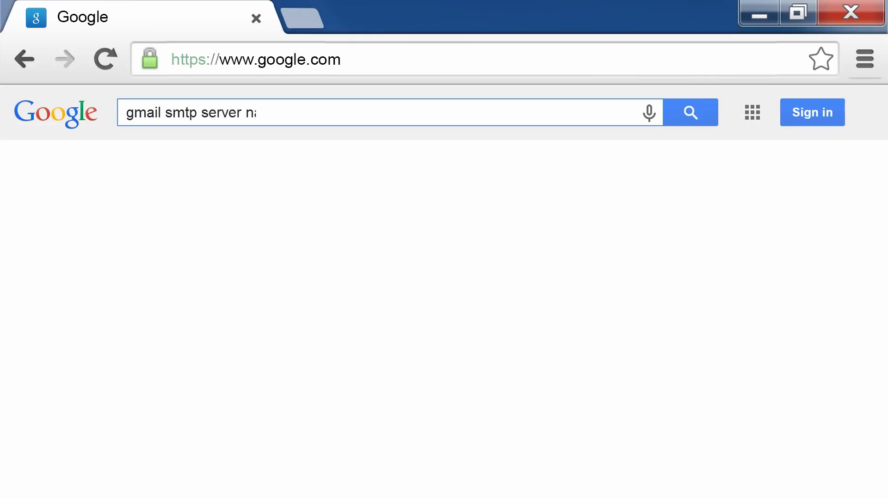
text(ame)
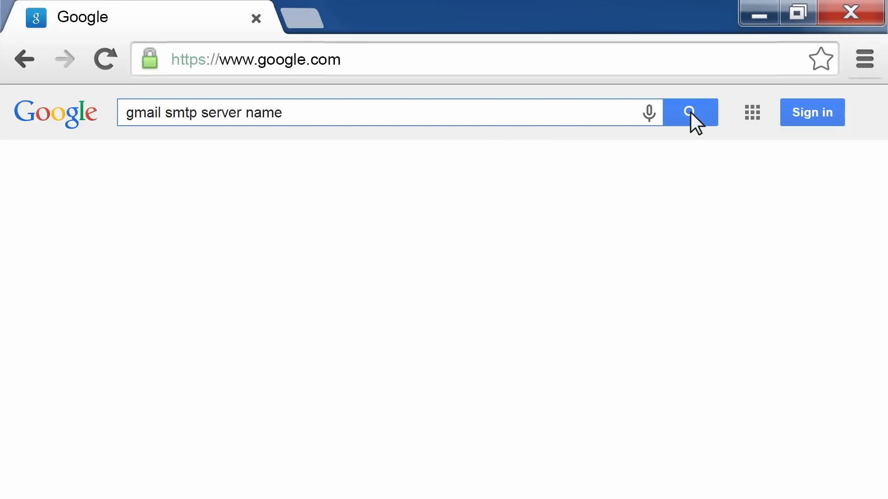
click(690, 112)
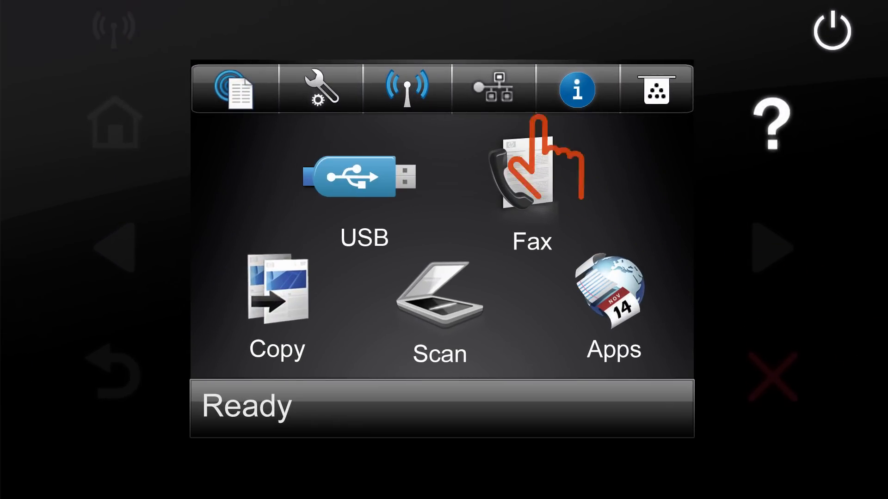
- Show the printer touchscreen's network summary to read its IPv4 address
click(492, 89)
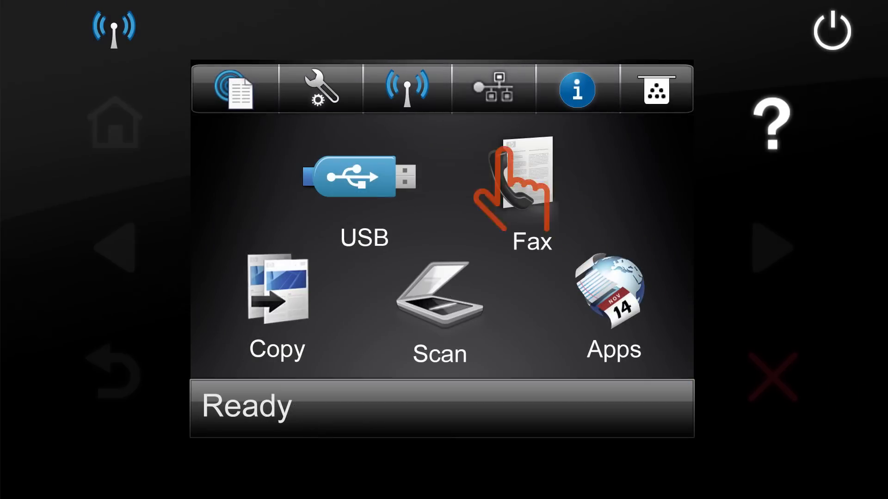
click(406, 89)
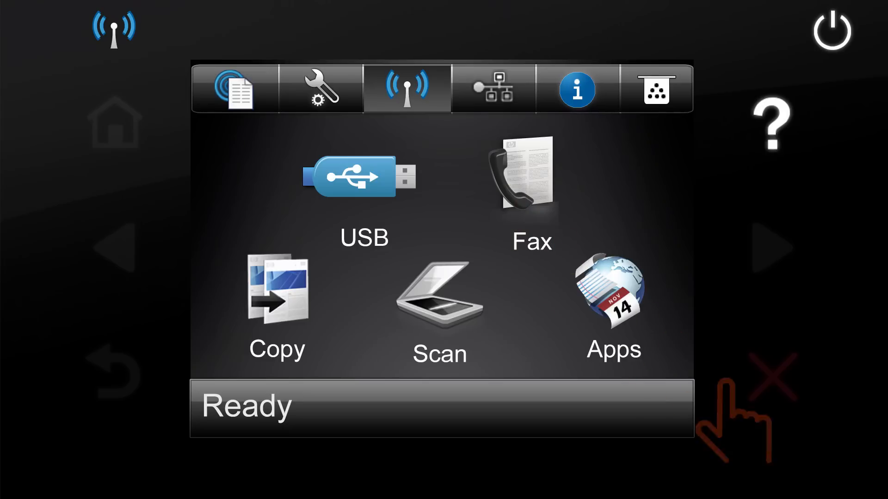
click(406, 87)
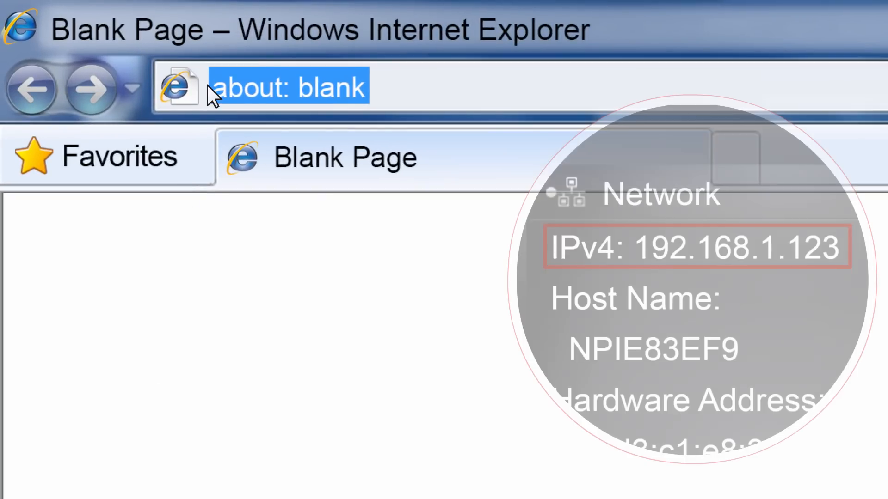
- Load the printer's embedded web server at 192.168.1.123 in Internet Explorer
text(192.168.1.123/)
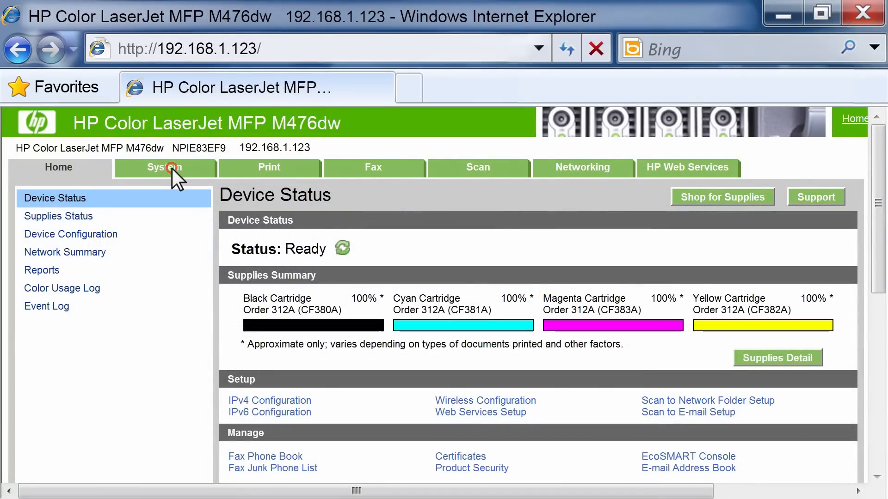
- Set Scan to E-mail to On under System > Administration and apply it
click(164, 167)
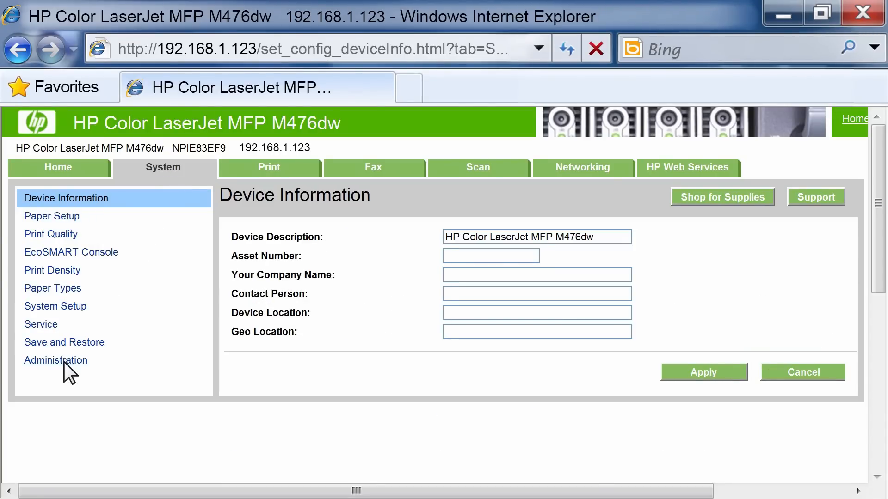
click(55, 360)
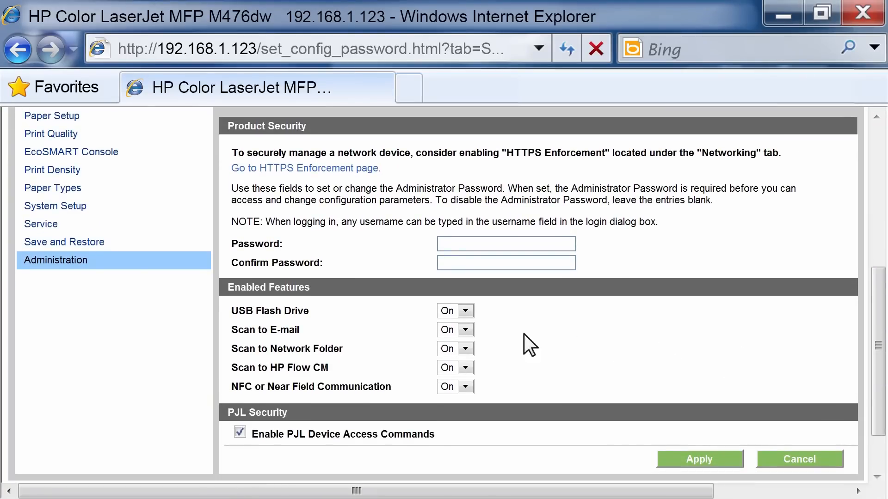
click(466, 349)
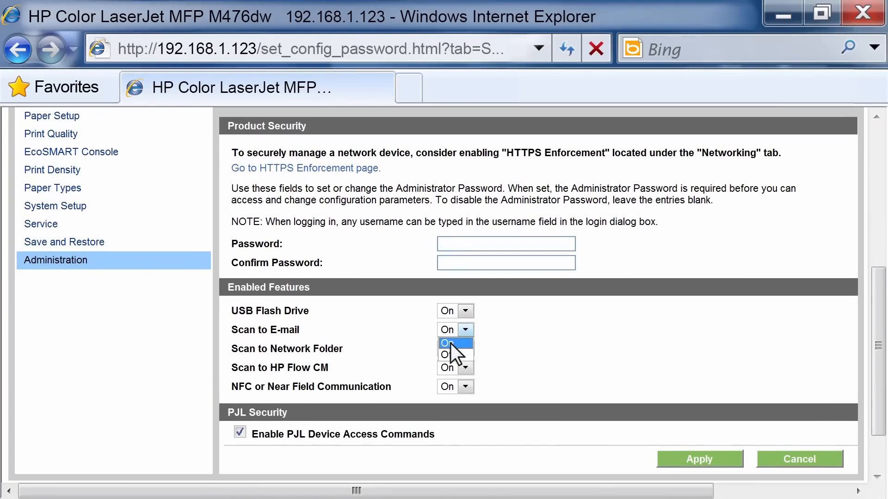
click(449, 343)
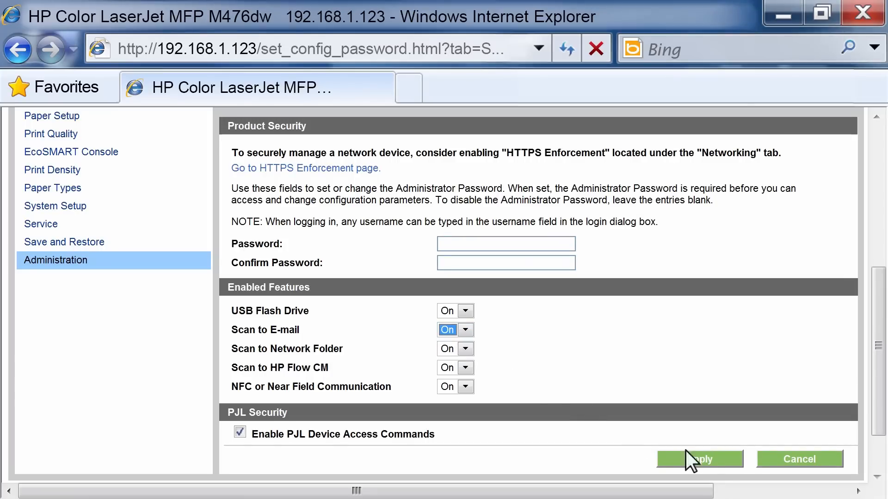
click(699, 459)
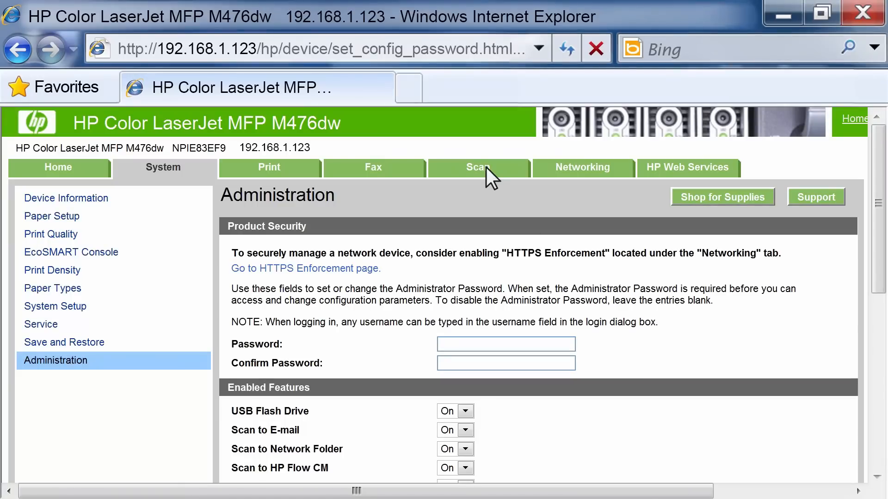
- Go through Scan > Scan to E-mail Setup to the empty Outgoing E-mail Profiles page
click(479, 167)
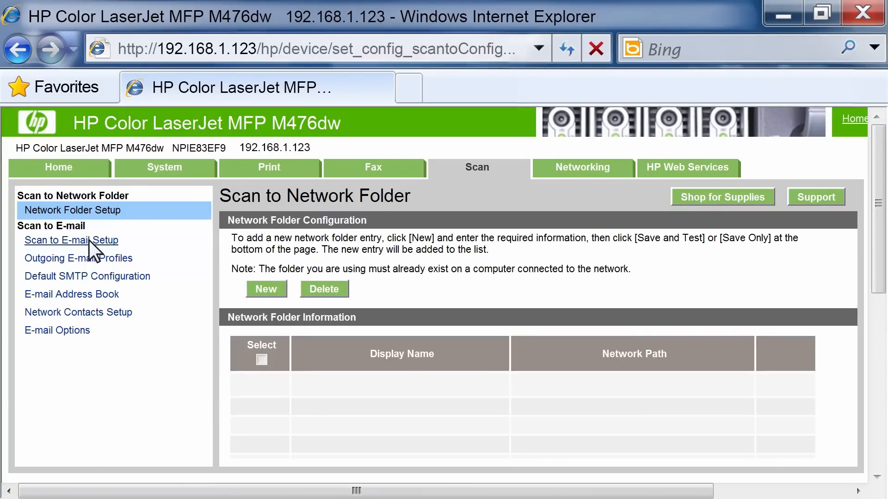
click(71, 240)
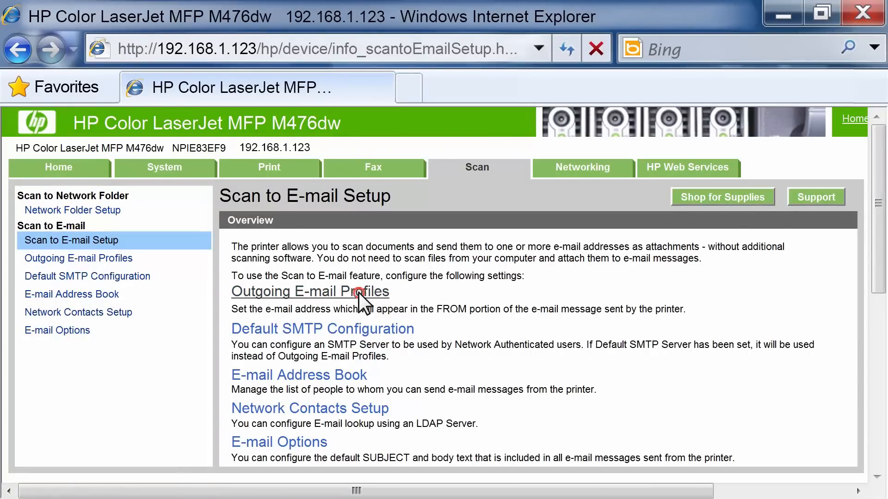
click(309, 292)
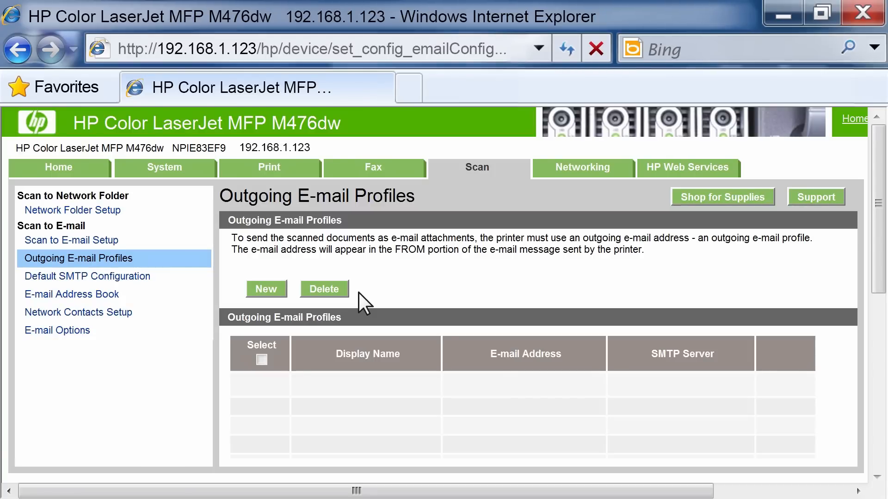
click(266, 289)
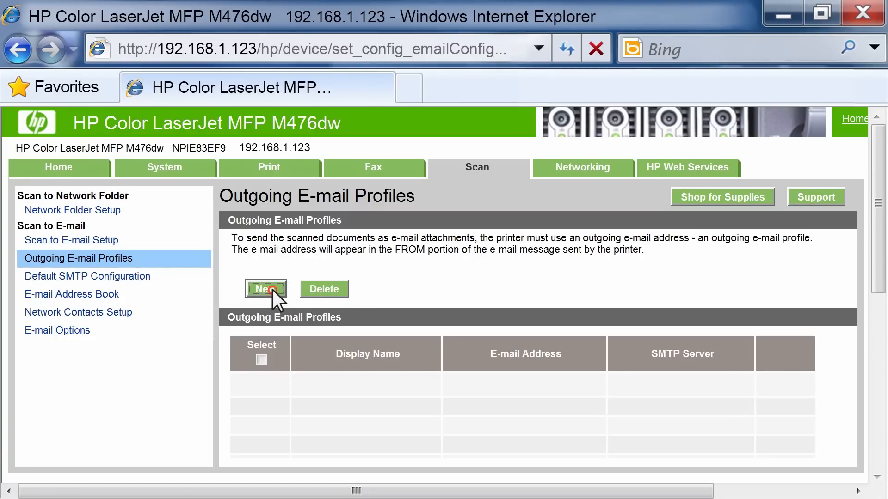
click(265, 289)
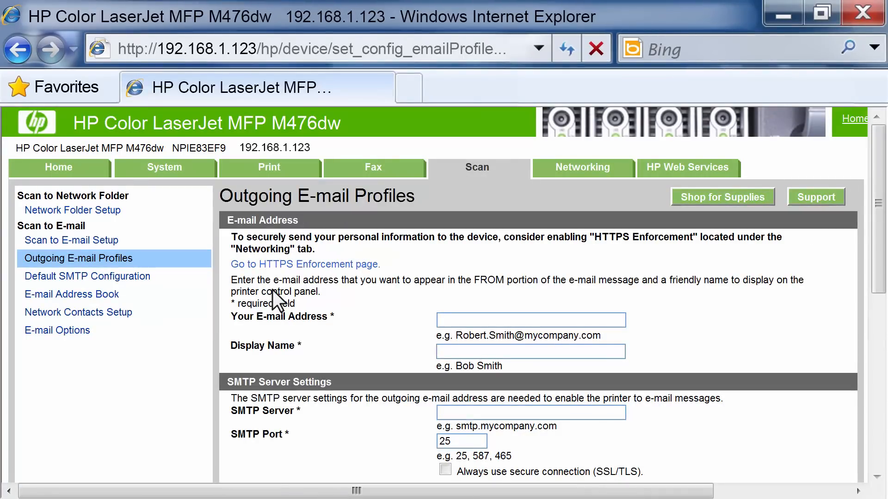
text(jc)
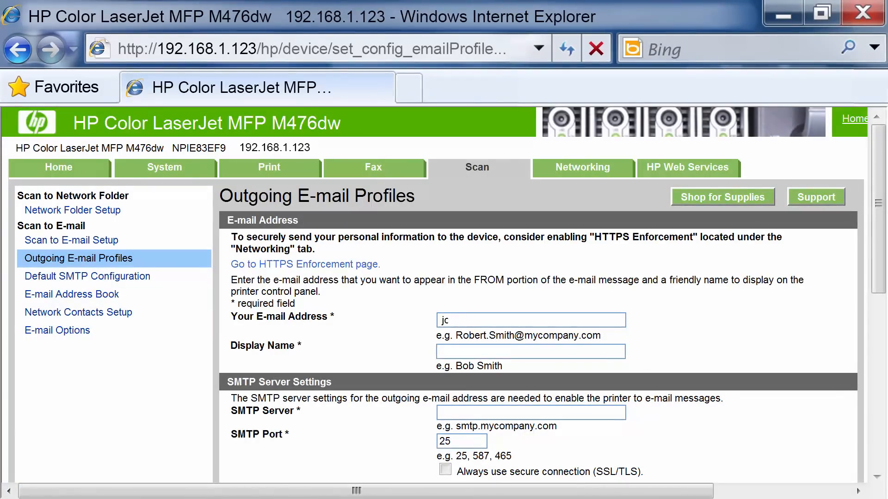
text(joe.smith@abcdefgh.com)
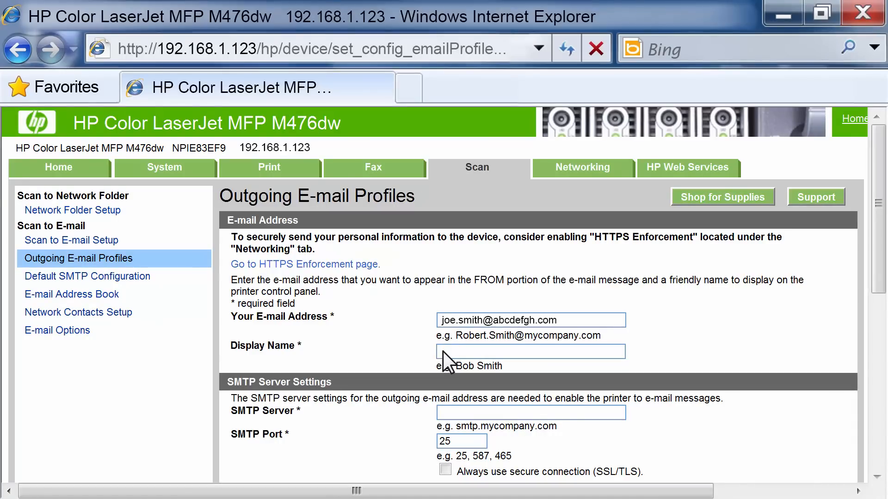
text(Joe Smith)
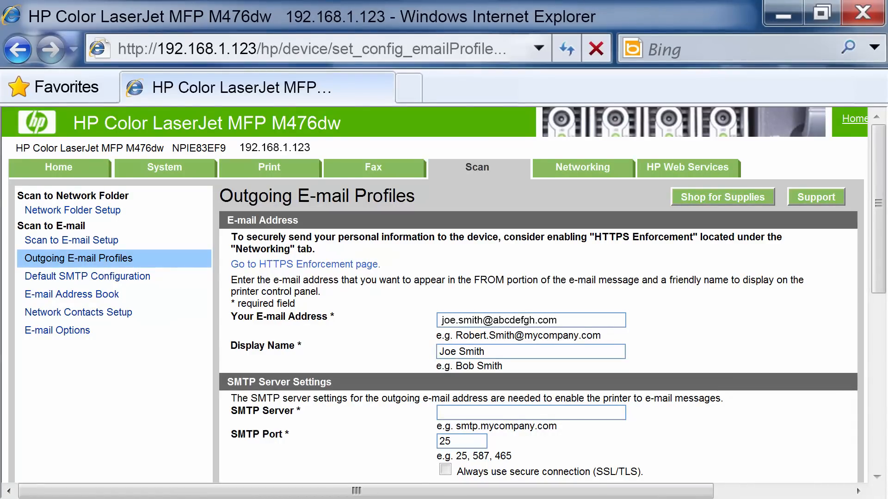
- Set SMTP server smtp.abcdefgh.com and enable Always use secure connection (SSL/TLS)
click(444, 412)
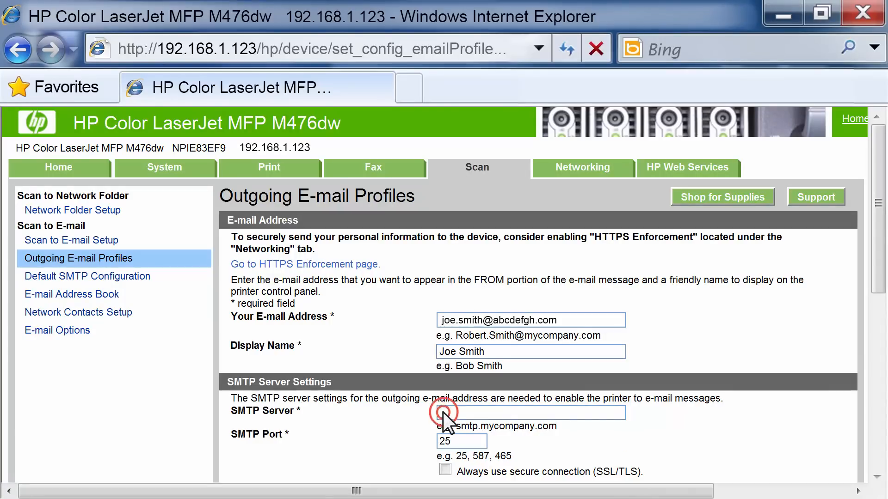
text(smtp.abcdefgh.com)
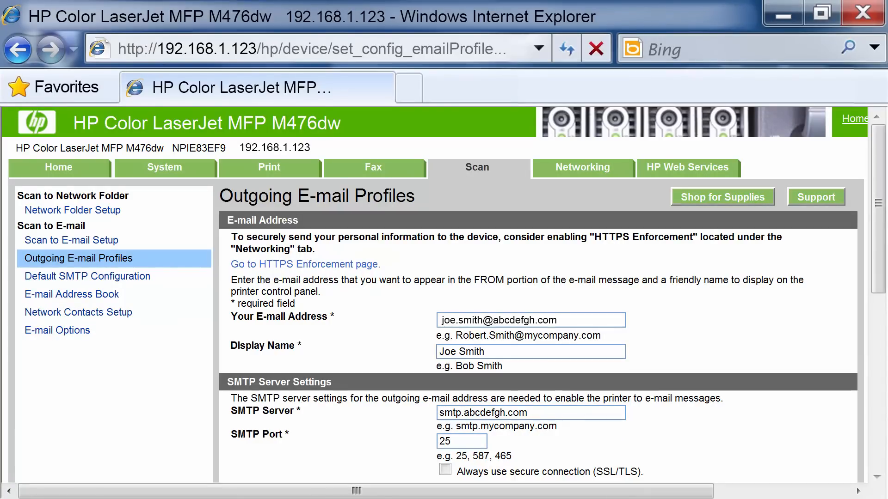
click(461, 441)
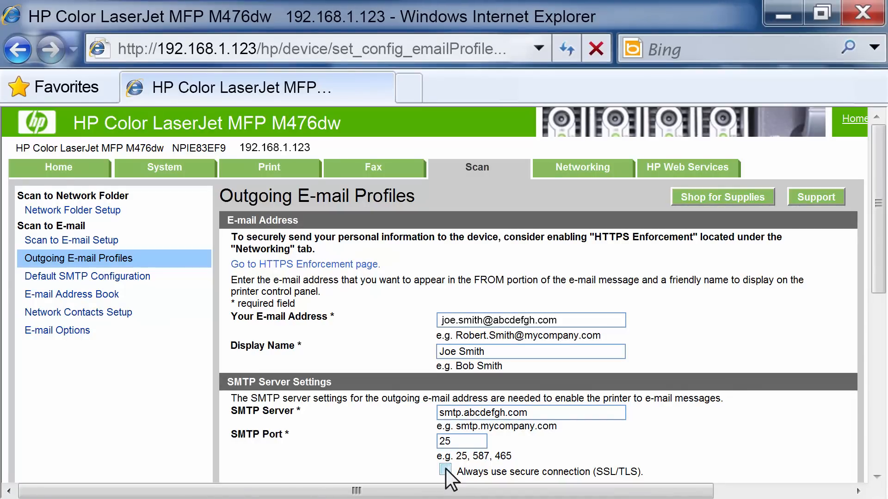
click(445, 470)
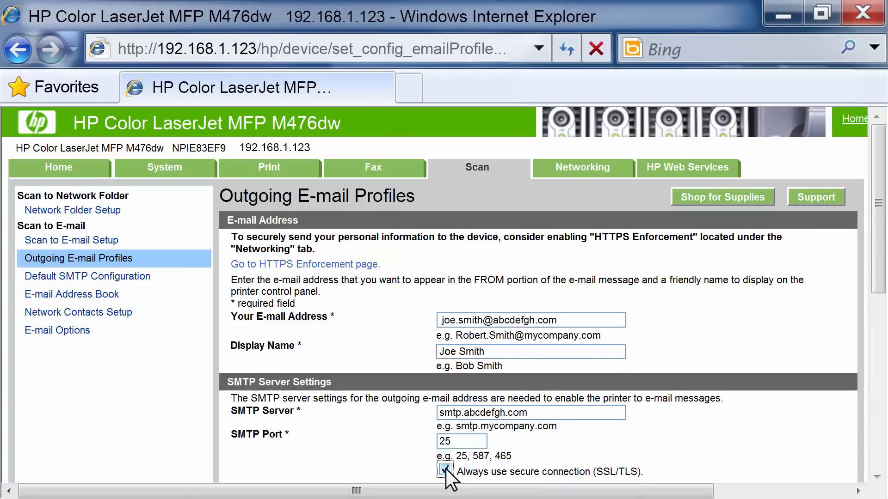
scroll(down, 3)
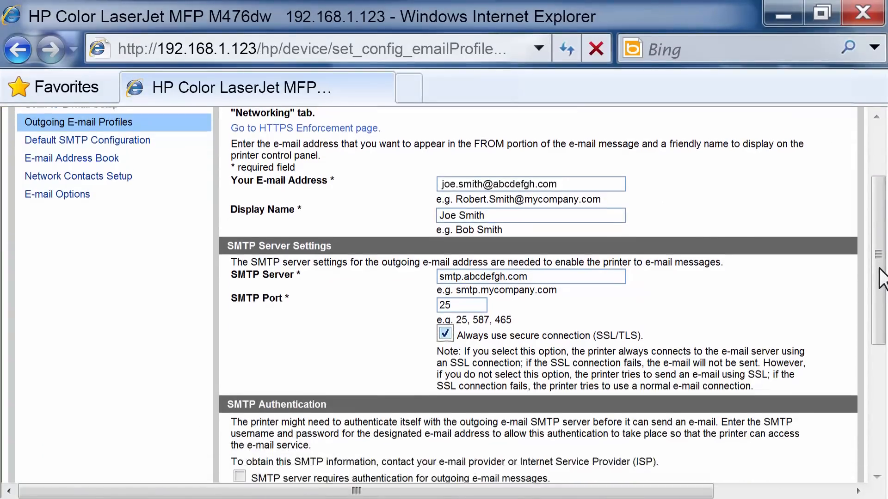
scroll(down, 3)
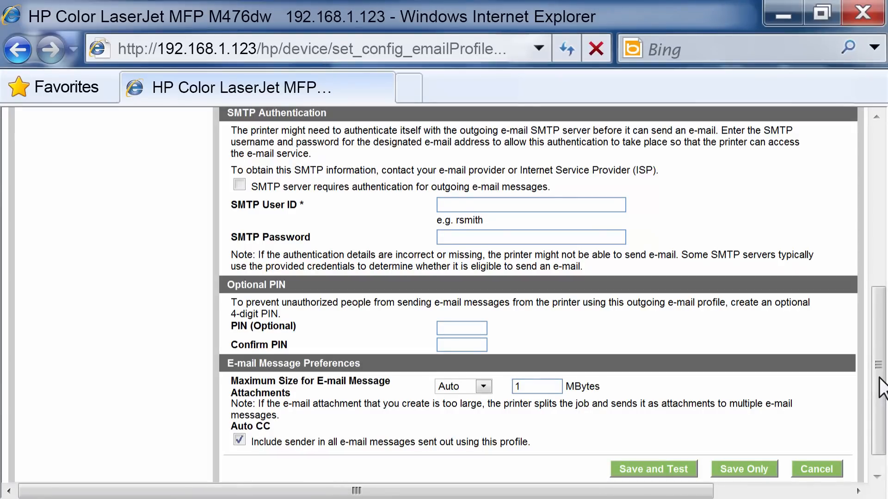
click(239, 184)
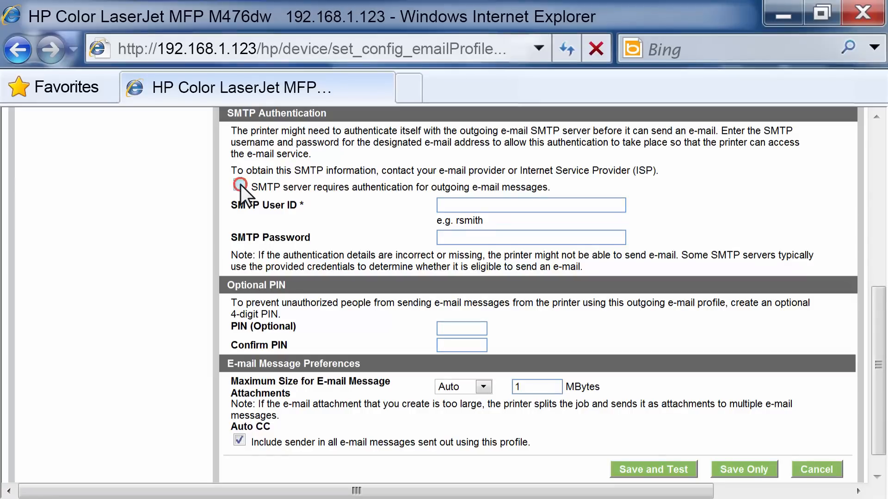
click(240, 187)
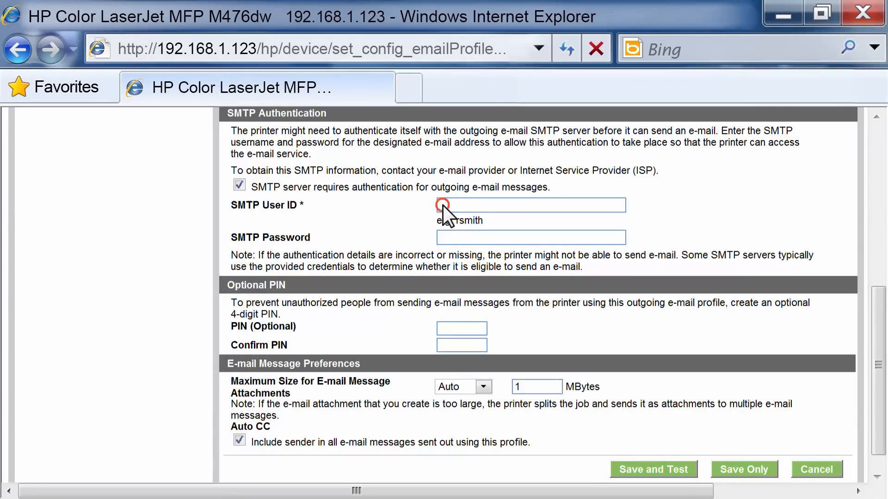
text(joe.smith@abcdefgh.com)
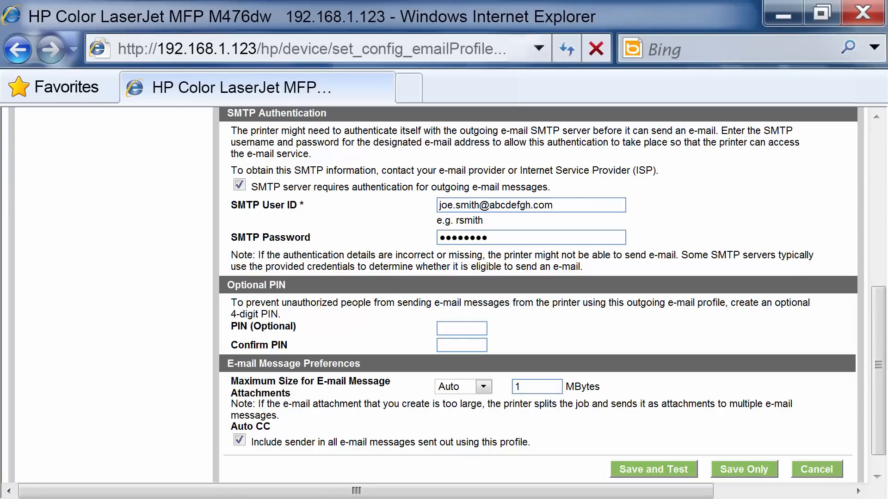
mouse_move(447, 317)
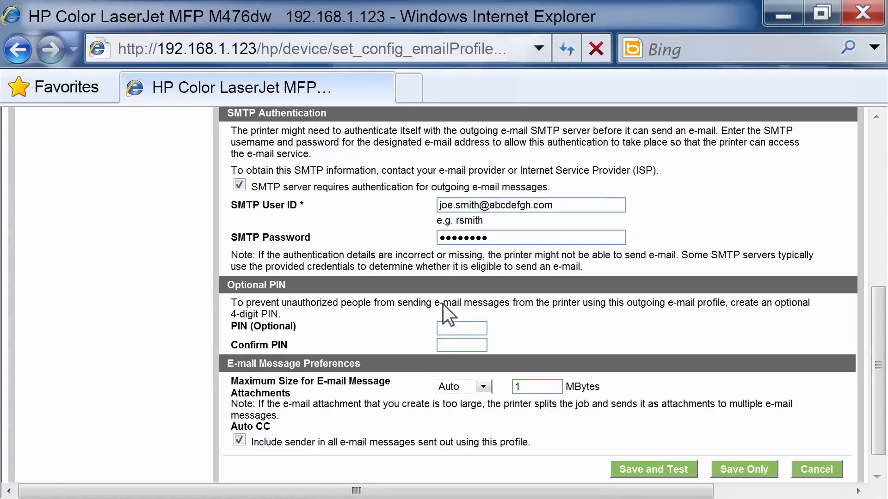
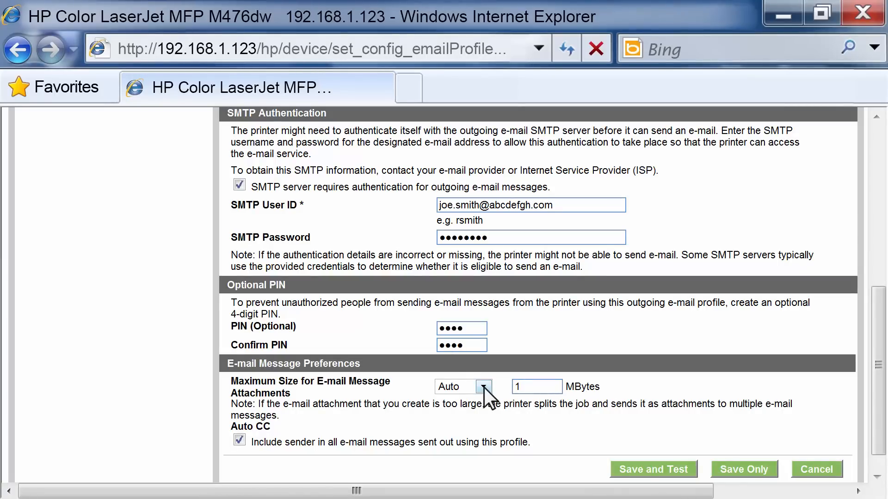
click(483, 386)
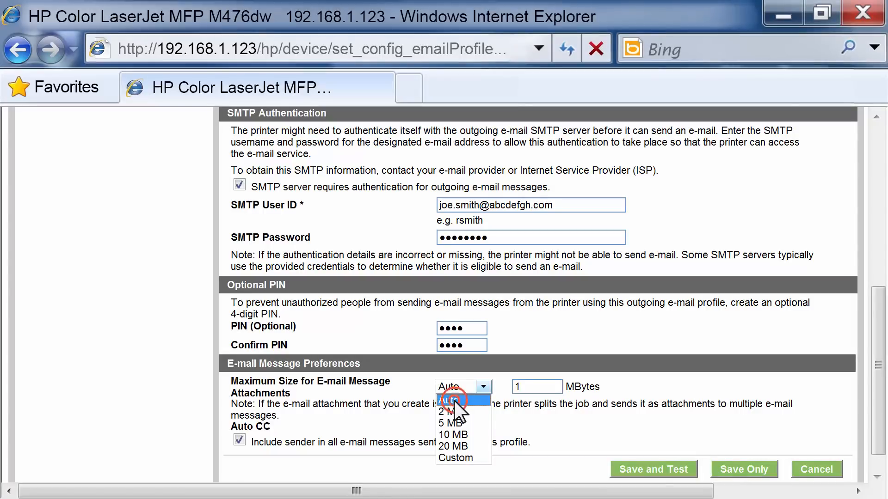
click(453, 402)
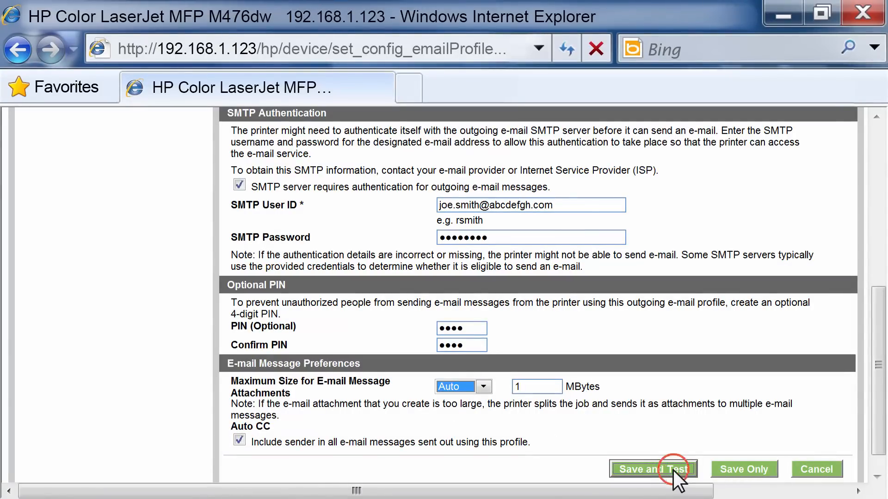
- Save and test the Joe Smith profile, then dismiss the successful test message
click(653, 469)
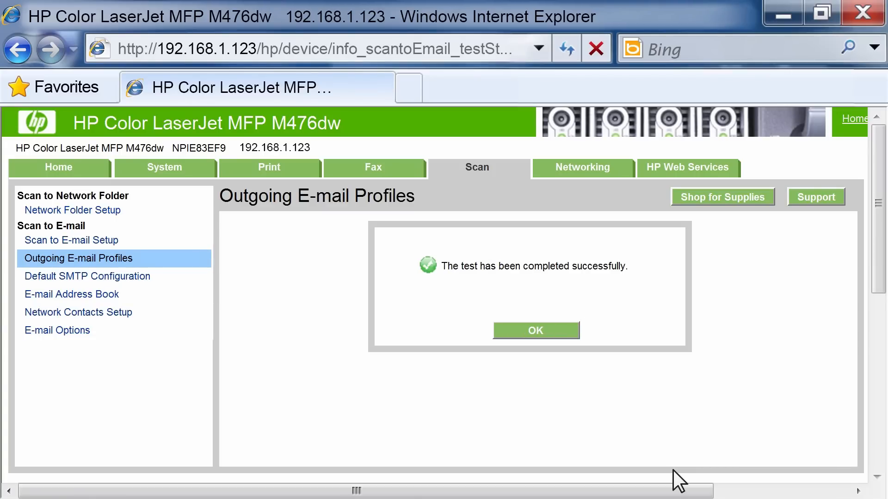
click(534, 330)
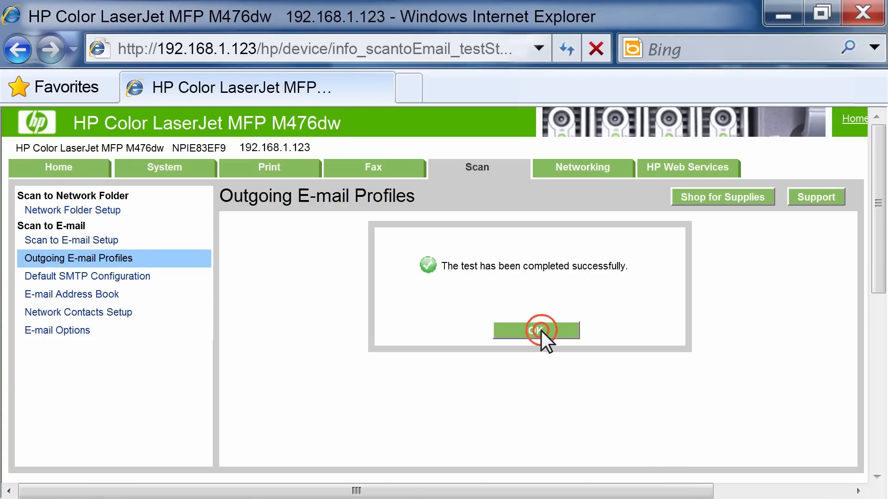
click(535, 330)
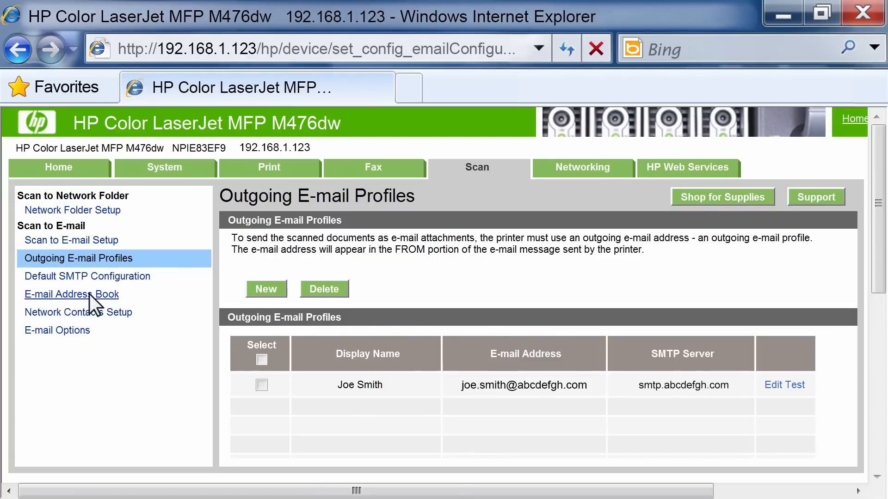
click(72, 294)
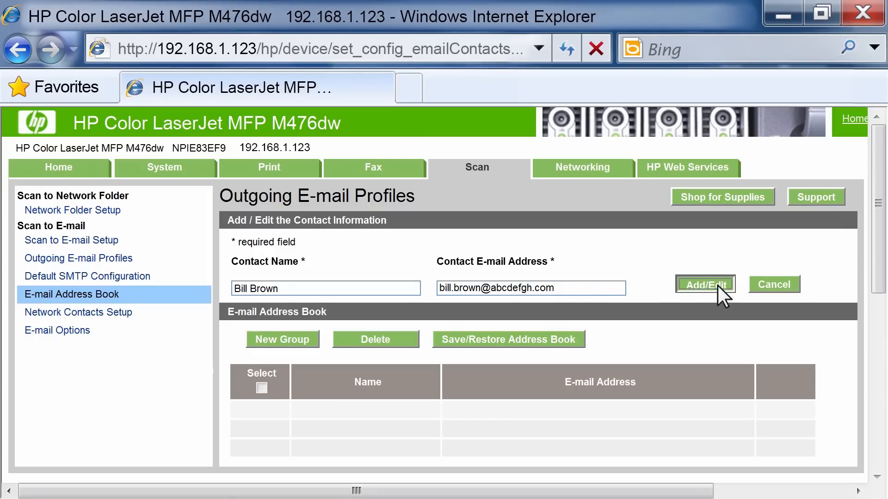
click(704, 284)
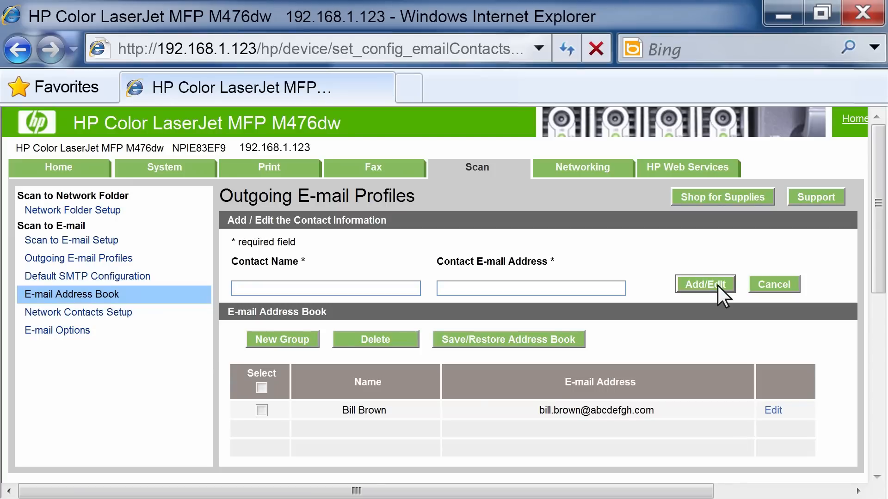
mouse_move(528, 311)
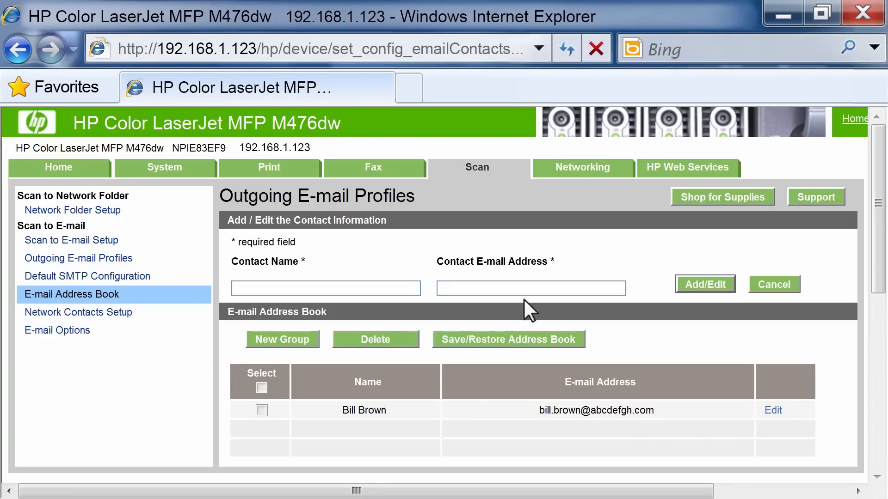
click(57, 330)
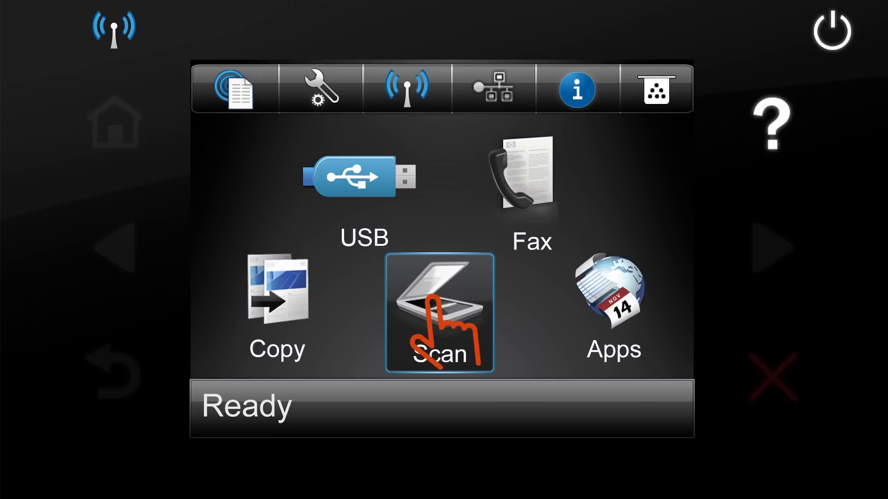
click(439, 313)
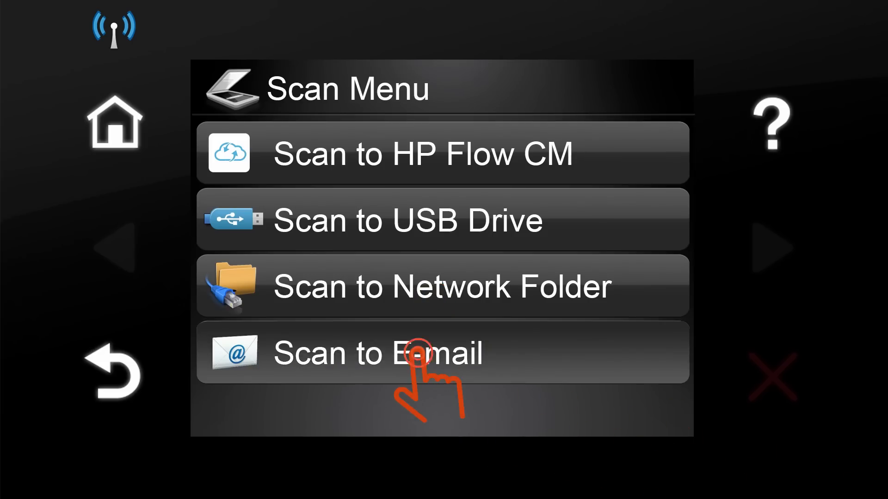
click(442, 353)
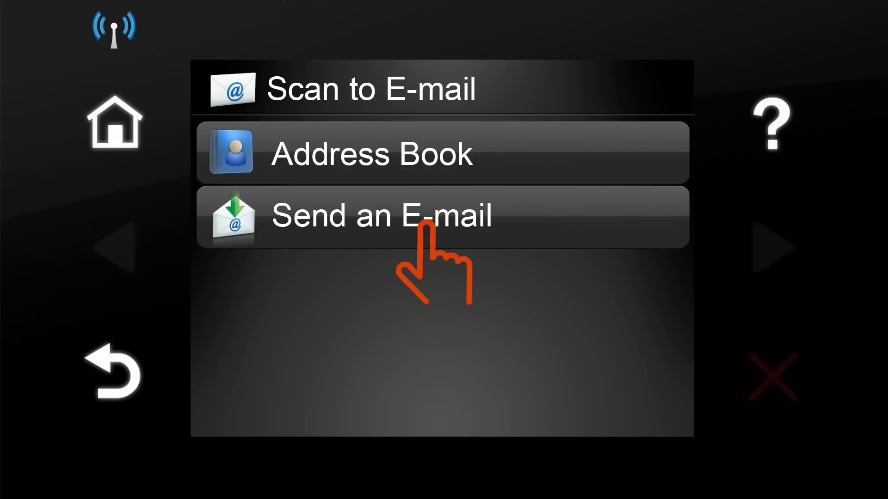
click(385, 216)
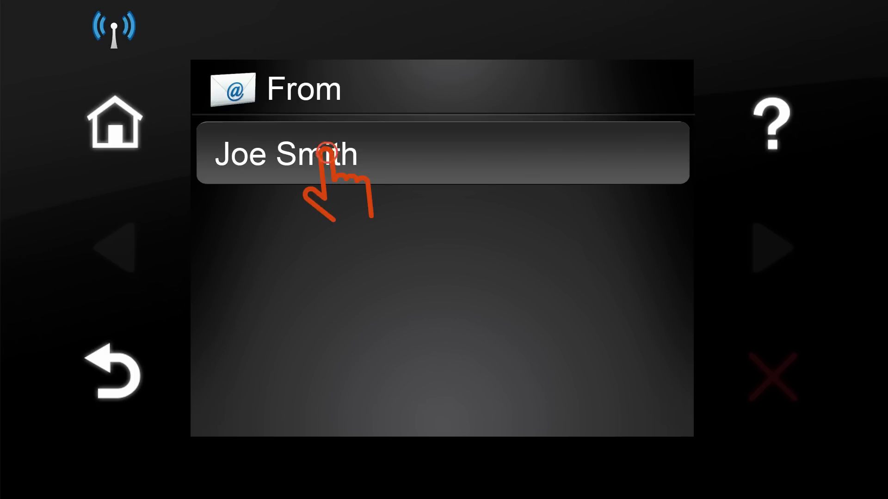
click(287, 153)
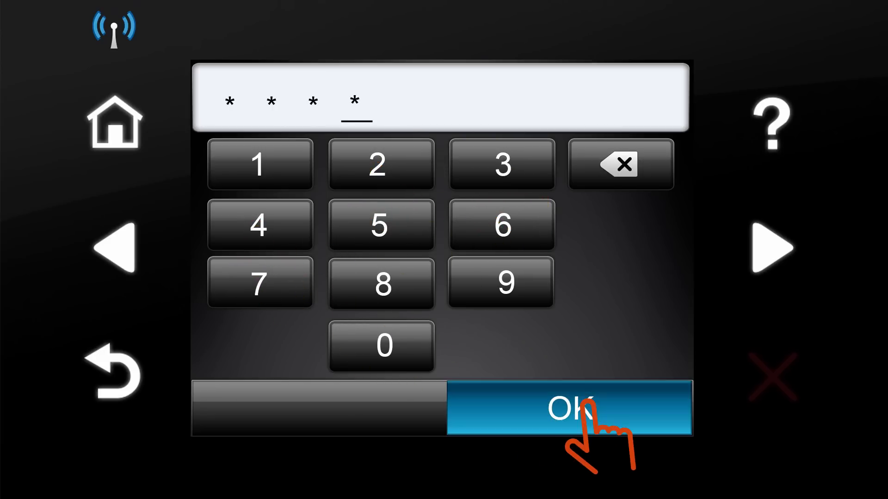
click(569, 408)
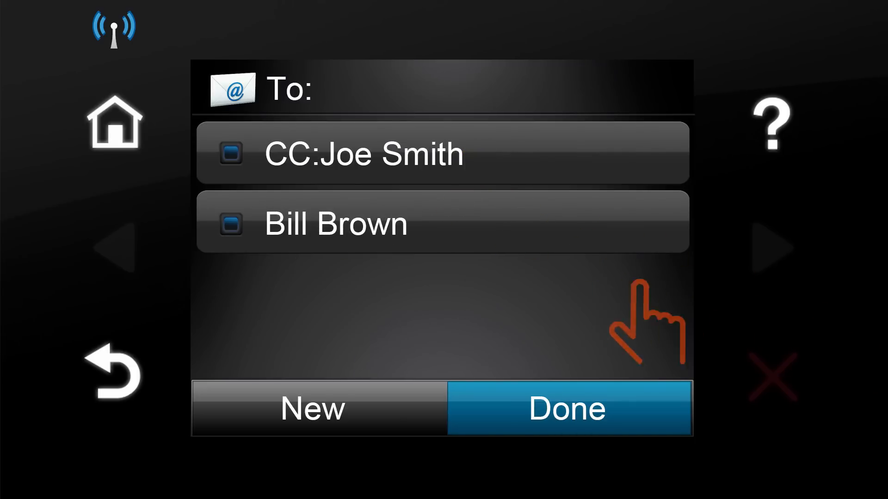
click(564, 407)
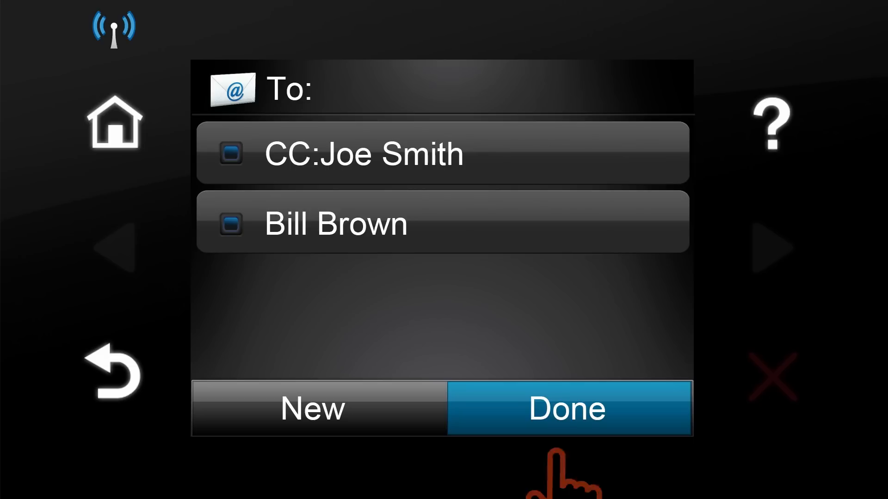
click(311, 408)
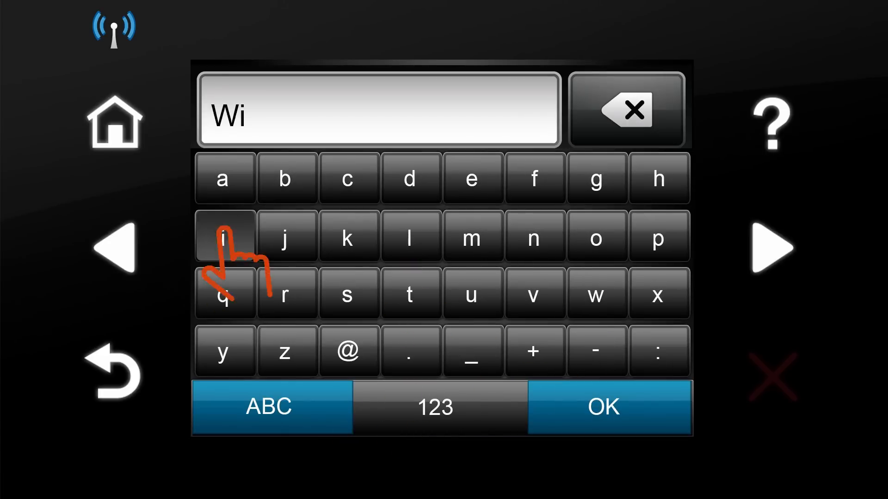
click(348, 351)
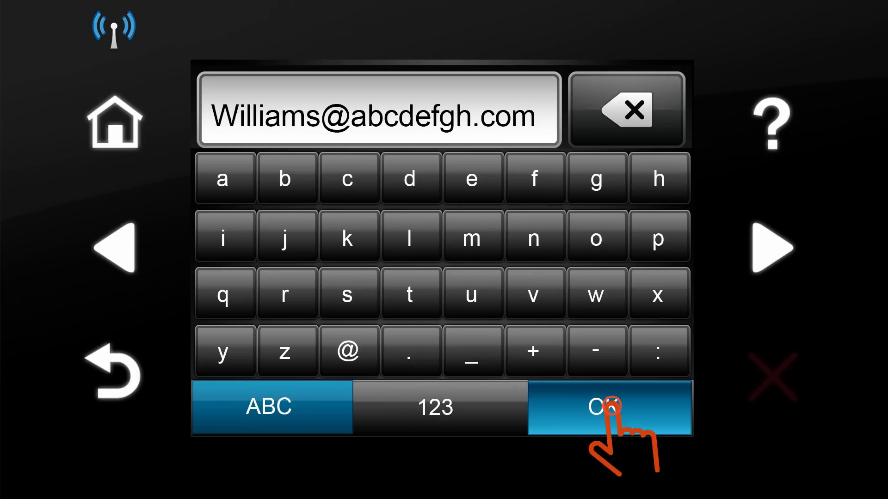
click(604, 407)
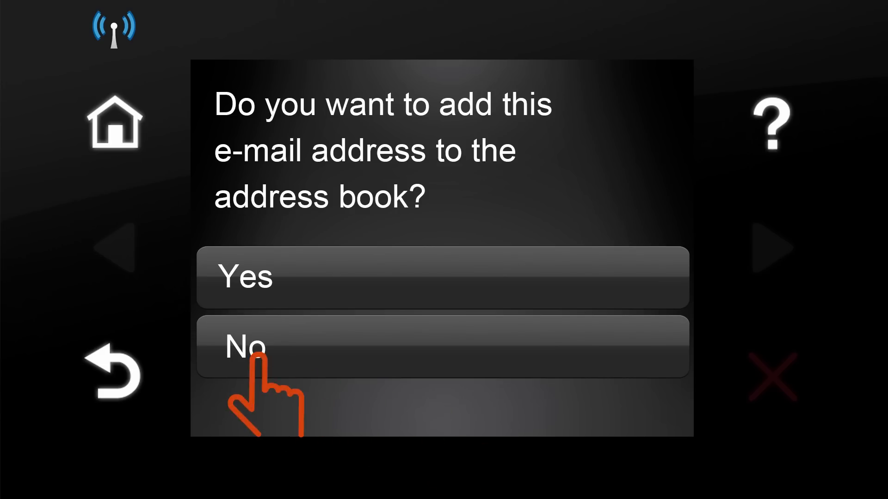
click(242, 345)
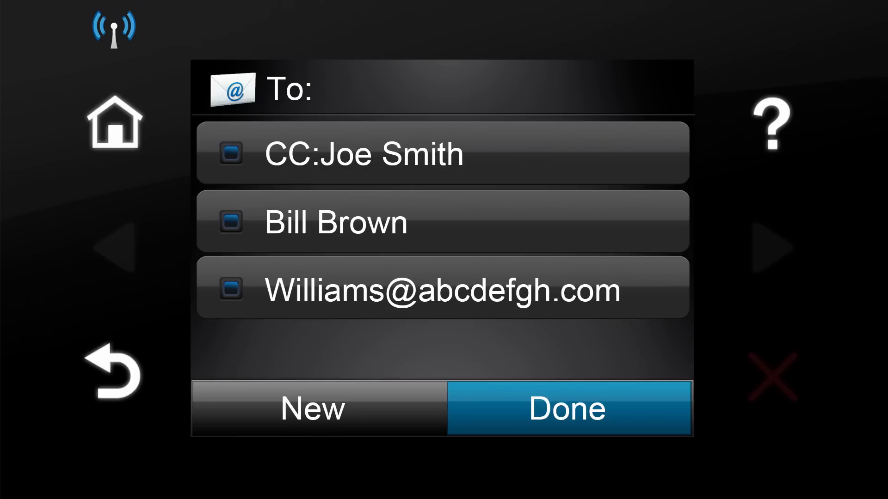
click(566, 409)
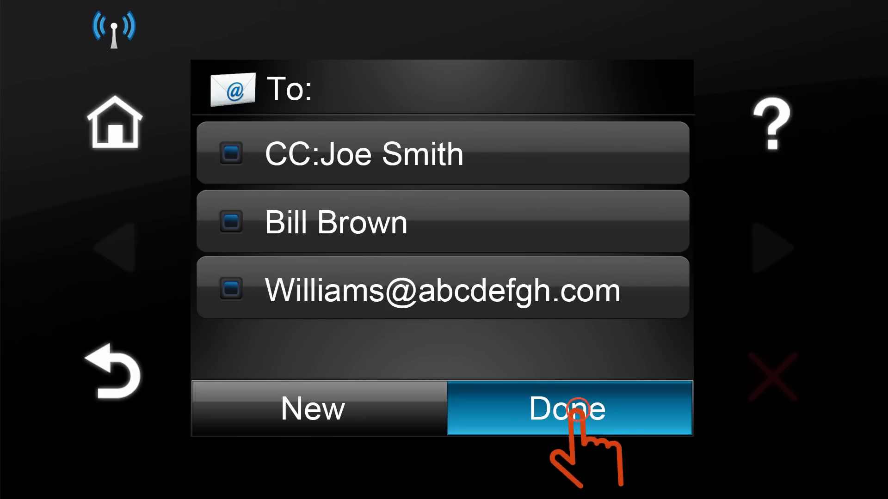
click(566, 409)
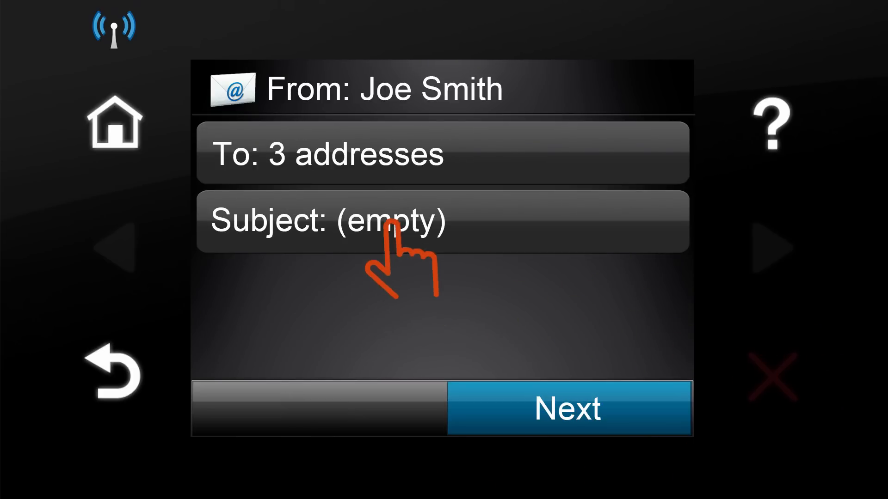
- Set the e-mail subject to EmailSubject
click(441, 221)
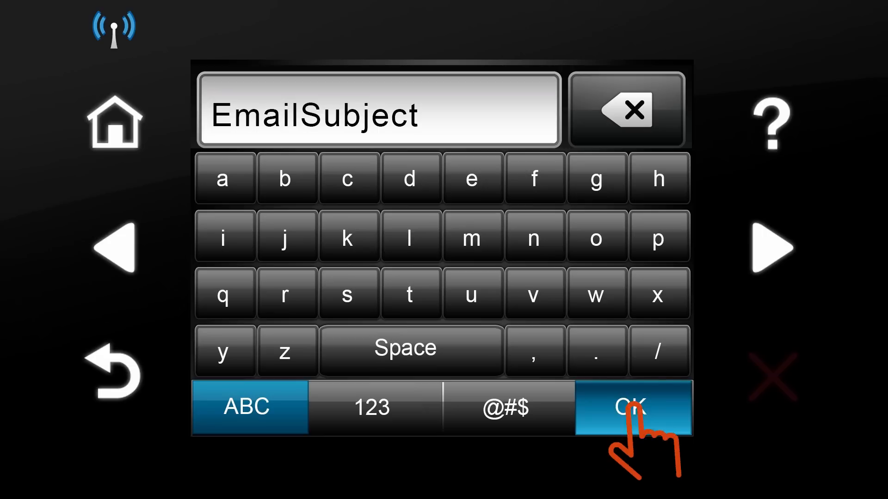
click(629, 406)
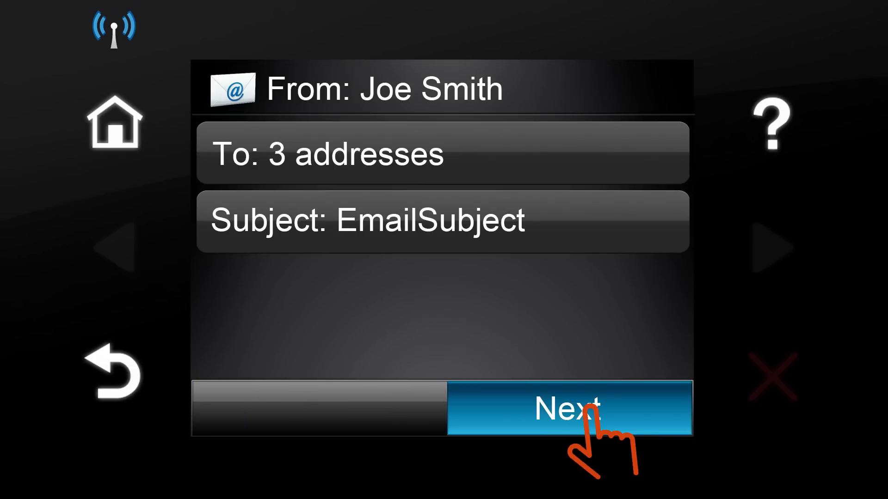
click(569, 407)
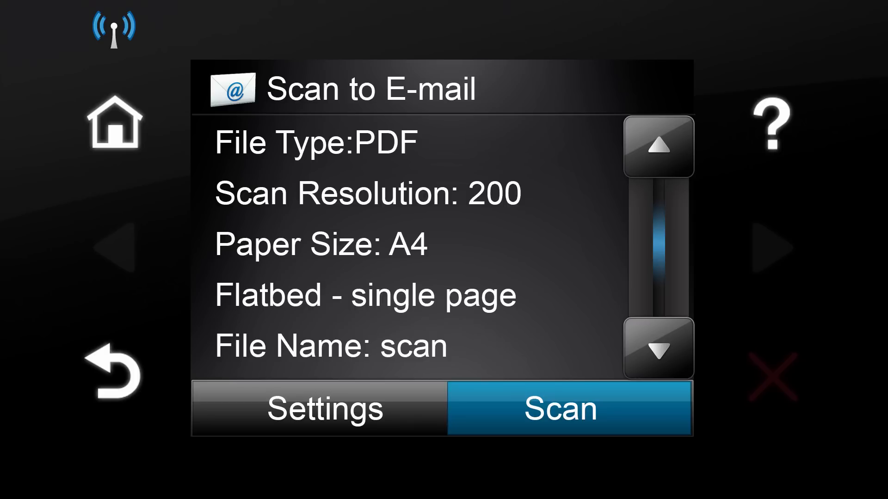
- Review the scan settings list and send the scan to the three addresses
click(321, 409)
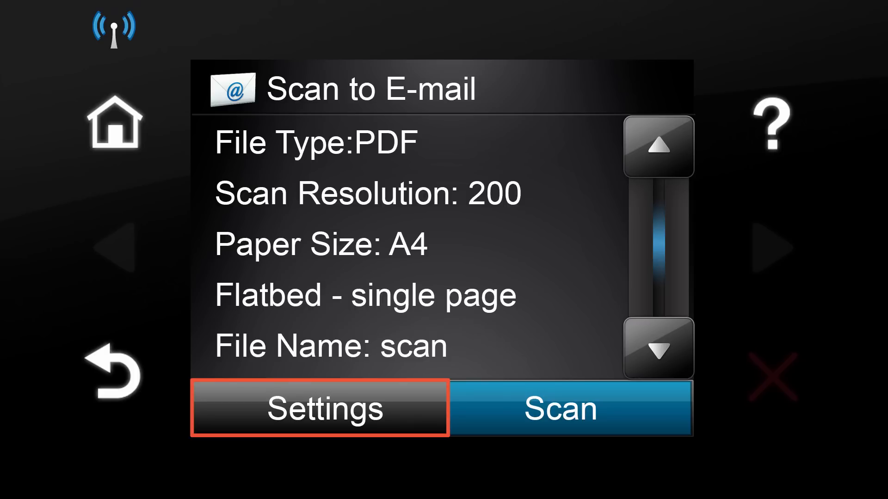
click(323, 409)
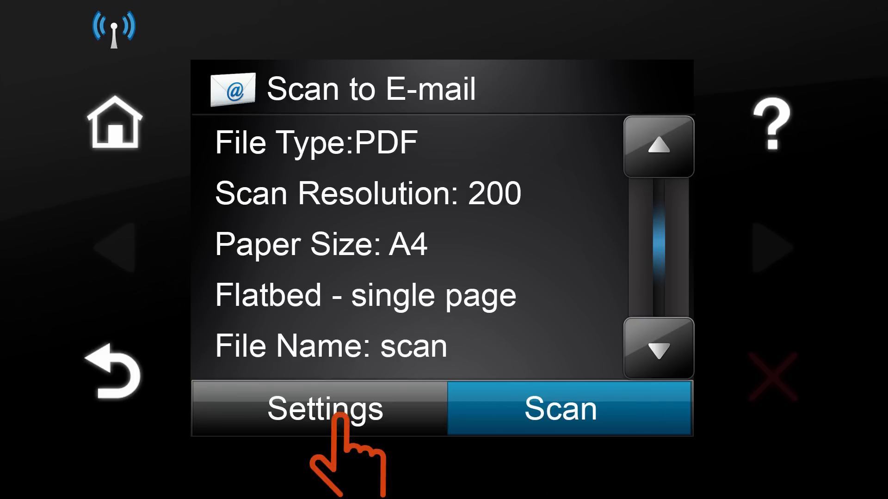
click(324, 408)
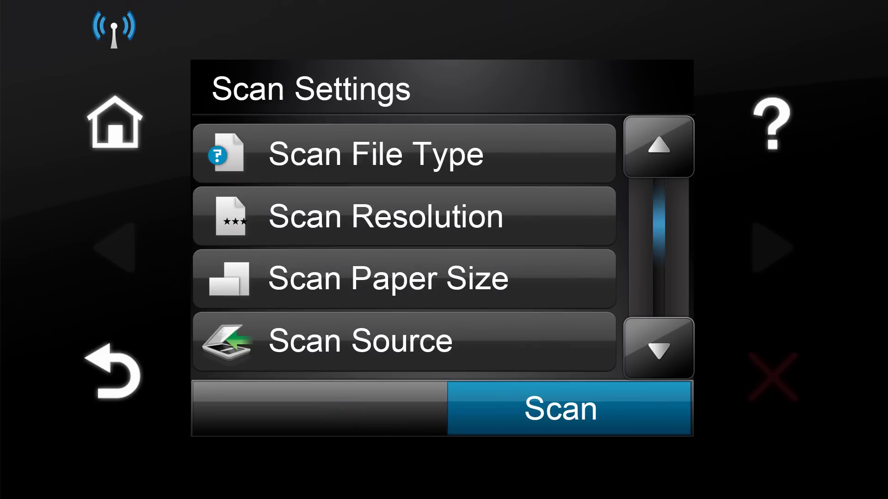
click(658, 348)
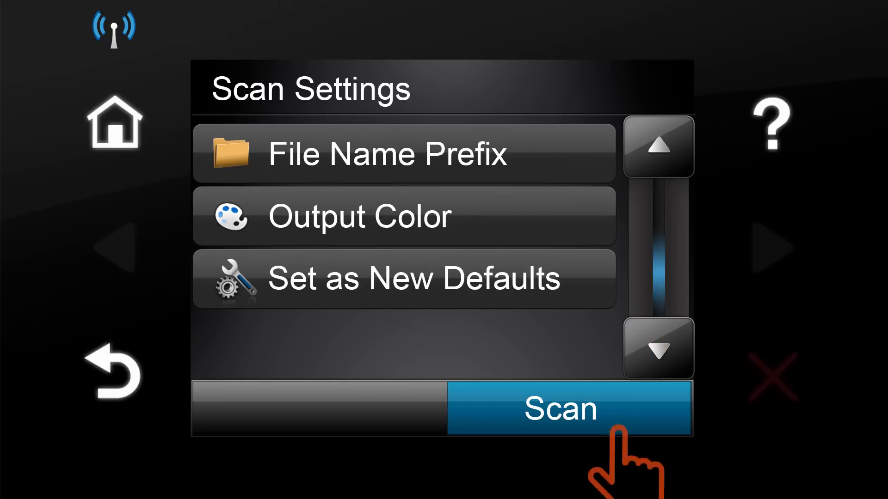
click(560, 409)
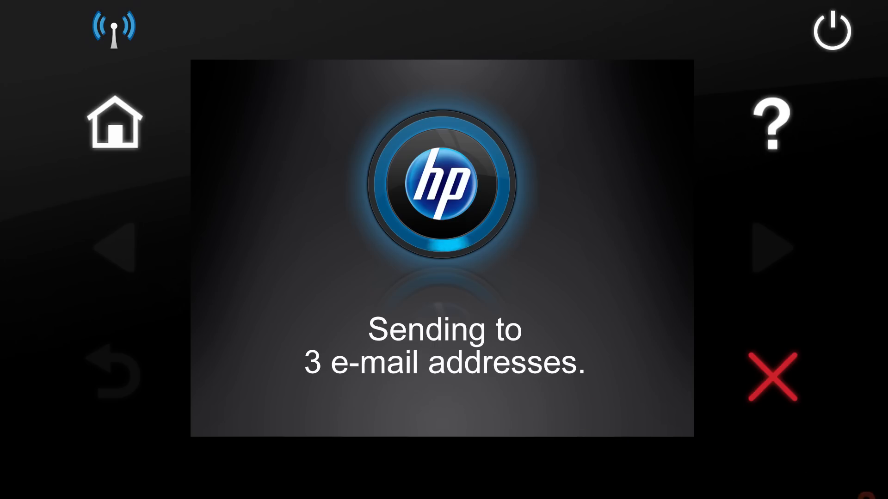